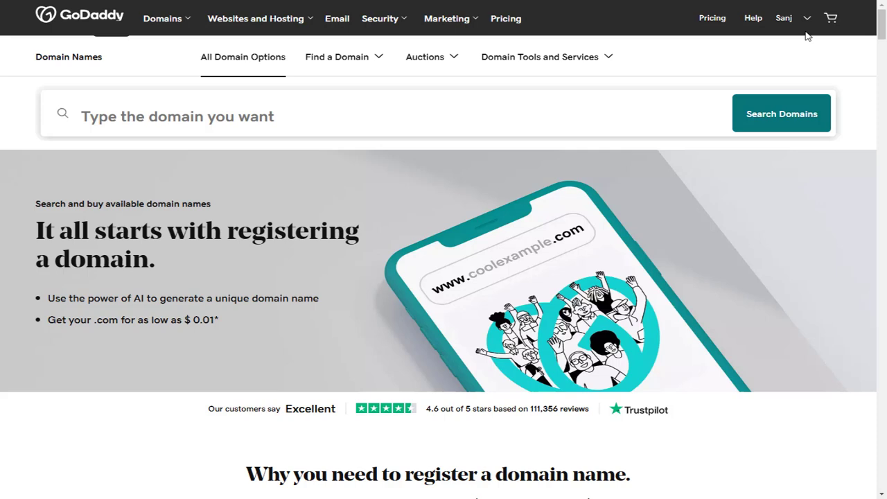
- Go to My Products from the account menu and expand the Domains section listing designopage.com and citriweb.com
{"action": "left_click", "coordinate": [785, 18]}
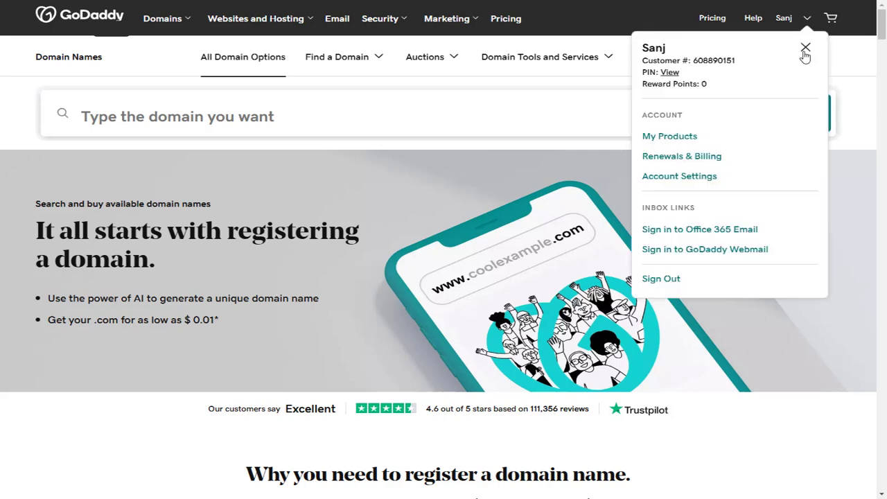
{"action": "left_click", "coordinate": [668, 135]}
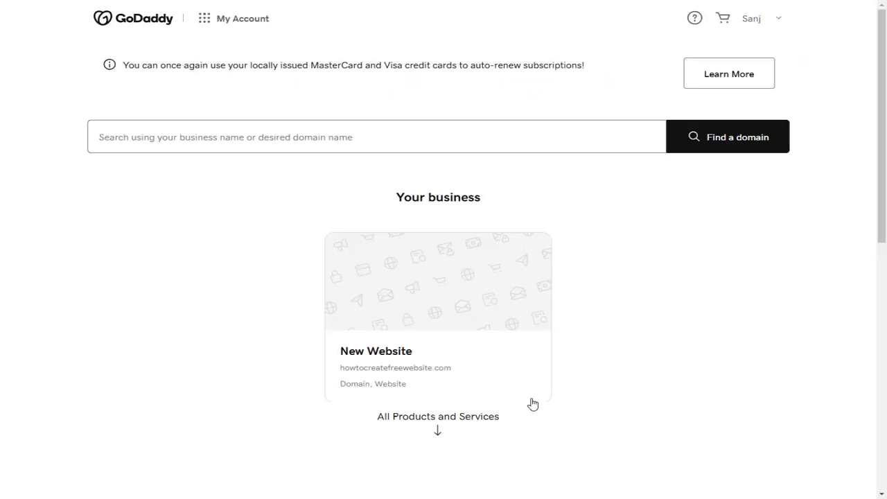
{"action": "scroll", "scroll_direction": "down", "scroll_amount": 3}
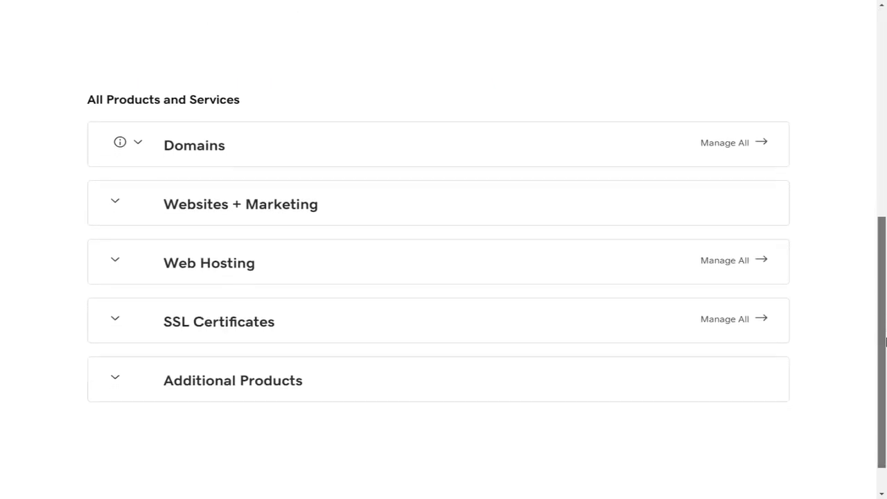
{"action": "left_click", "coordinate": [137, 141]}
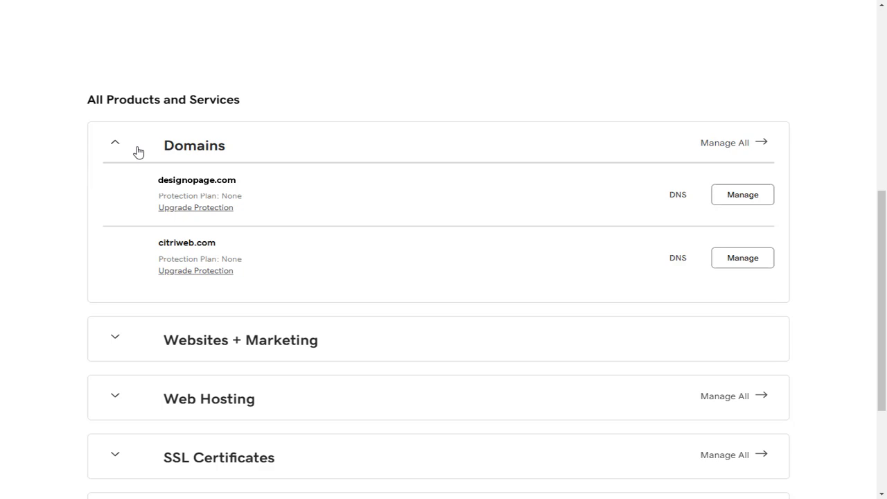
{"action": "mouse_move", "coordinate": [80, 272]}
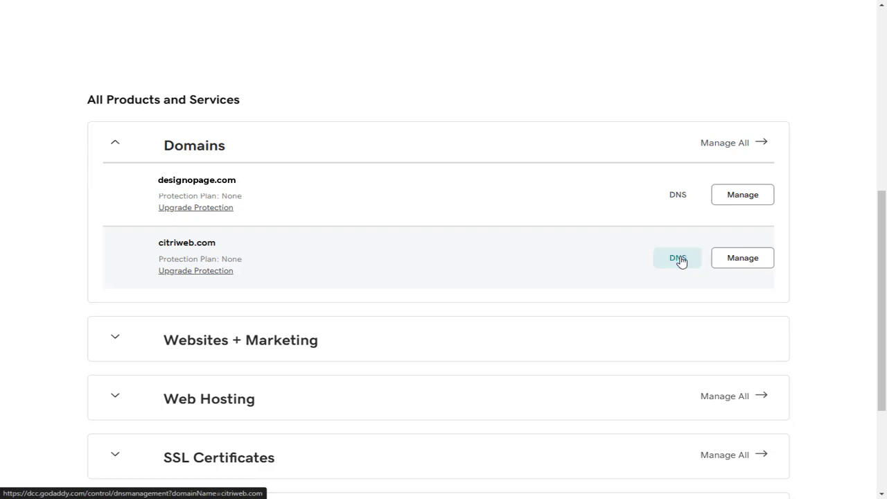
- Open the DNS records page for citriweb.com from the Domains list
{"action": "left_click", "coordinate": [676, 256]}
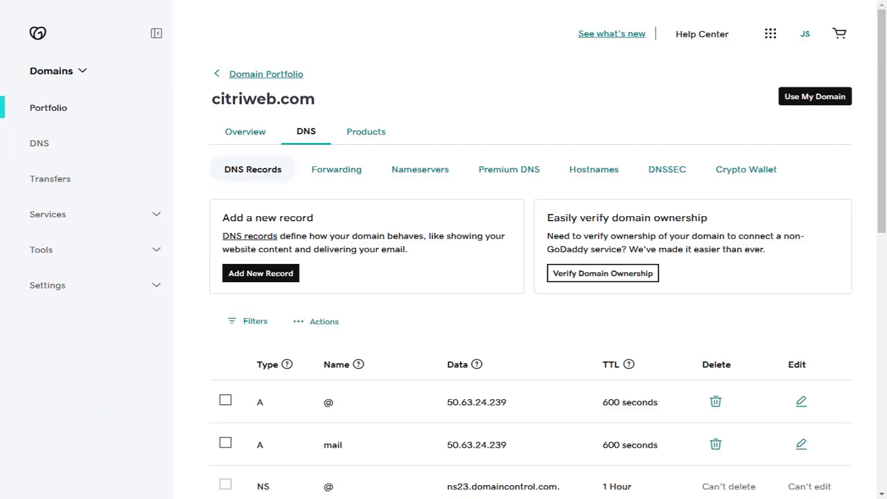
{"action": "mouse_move", "coordinate": [316, 351]}
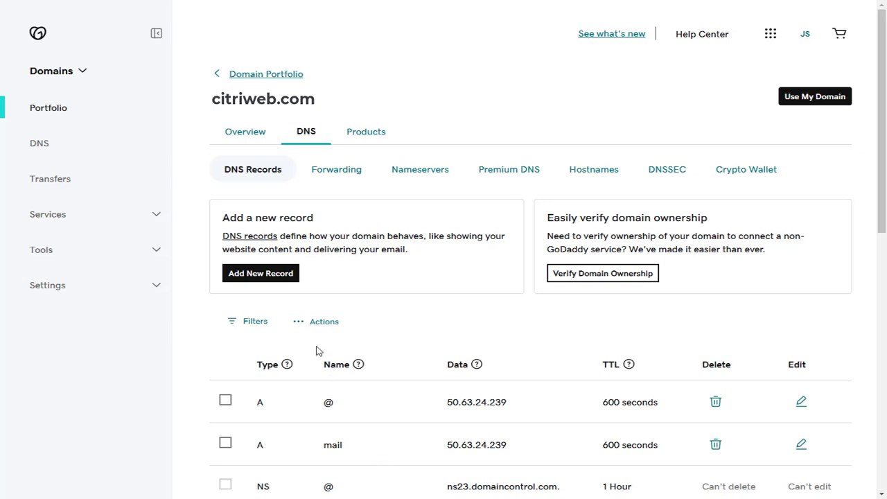
{"action": "mouse_move", "coordinate": [260, 273]}
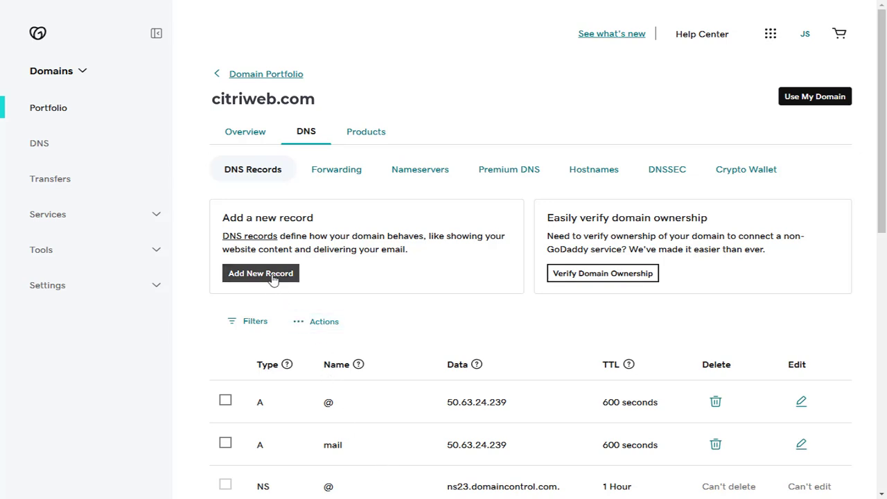
- Add a new DNS record for citriweb.com and set its type to A
{"action": "left_click", "coordinate": [261, 273]}
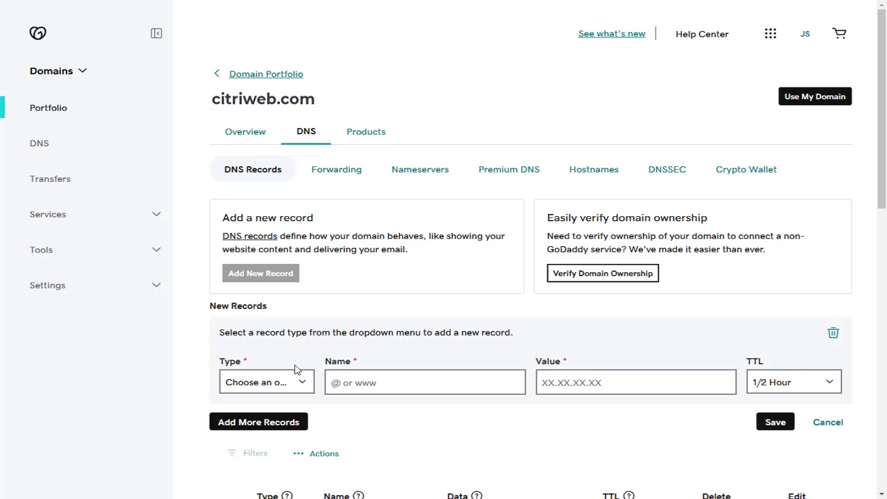
{"action": "left_click", "coordinate": [266, 383]}
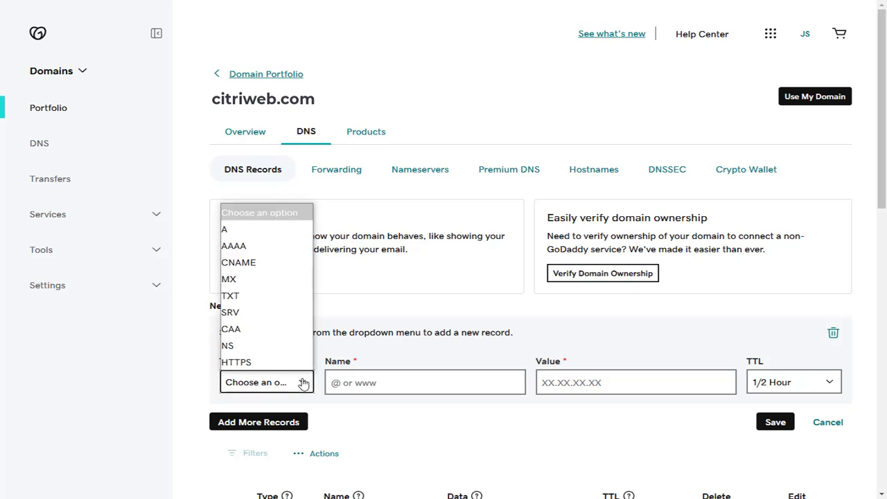
{"action": "mouse_move", "coordinate": [224, 229]}
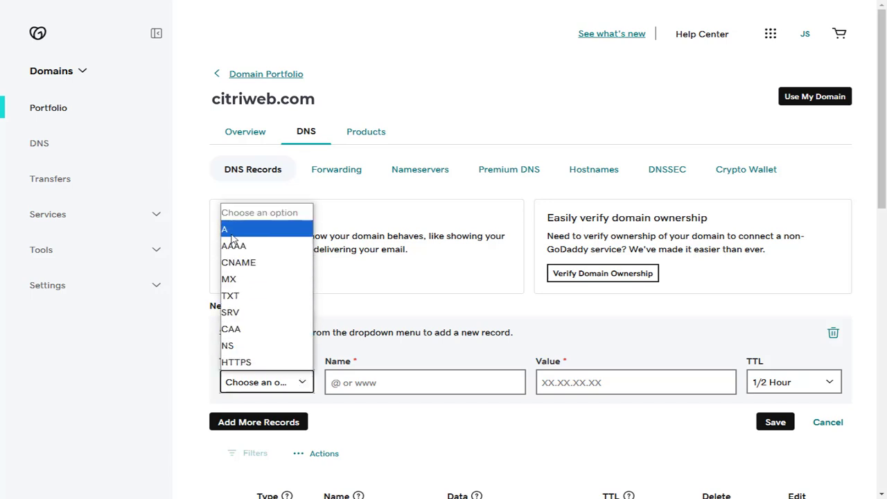
{"action": "left_click", "coordinate": [224, 228]}
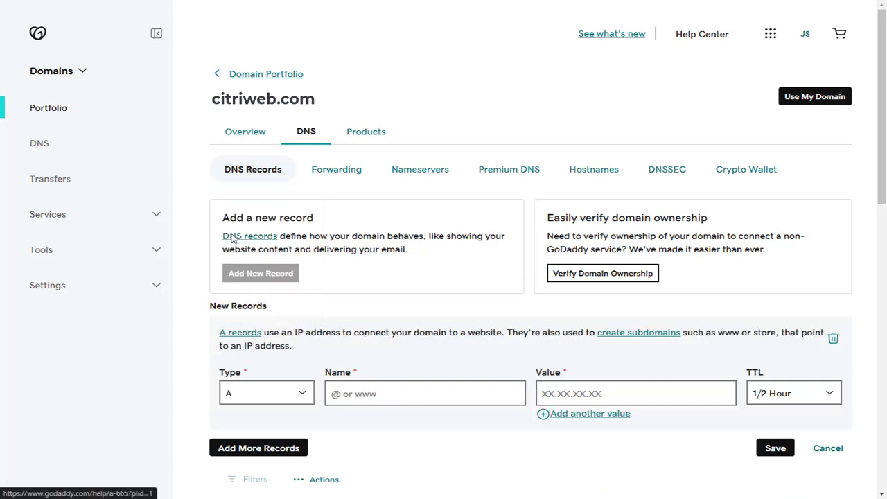
{"action": "mouse_move", "coordinate": [391, 441]}
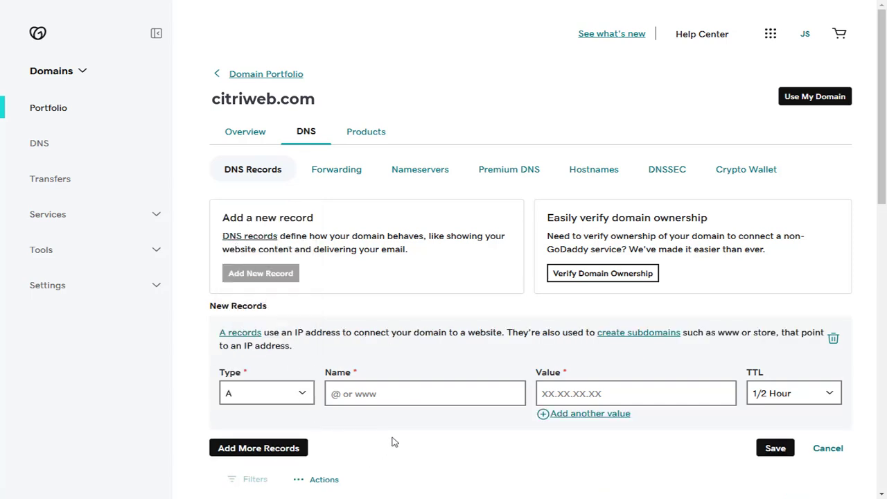
{"action": "mouse_move", "coordinate": [379, 429]}
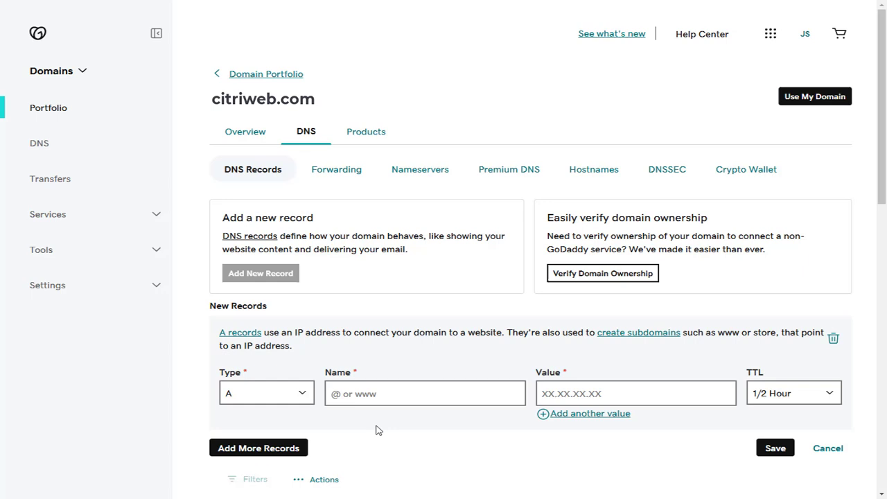
- Enter 'shop' as the name of the new A record
{"action": "type", "text": "s"}
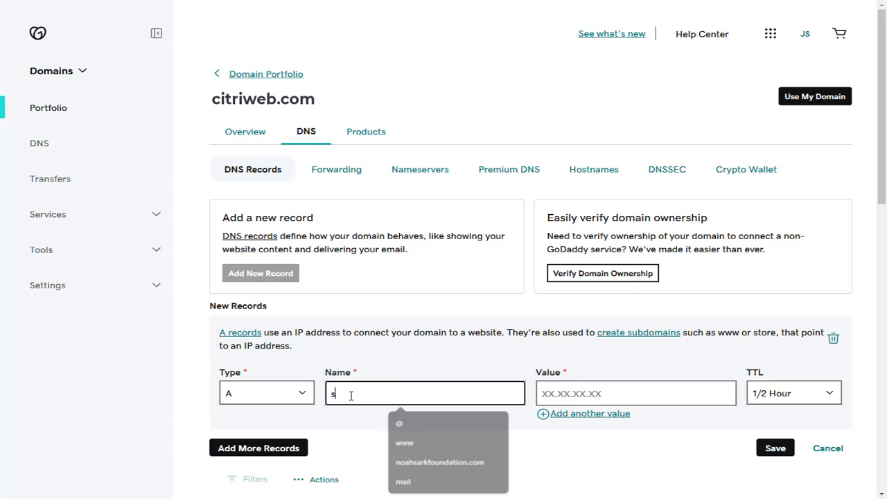
{"action": "type", "text": "tor"}
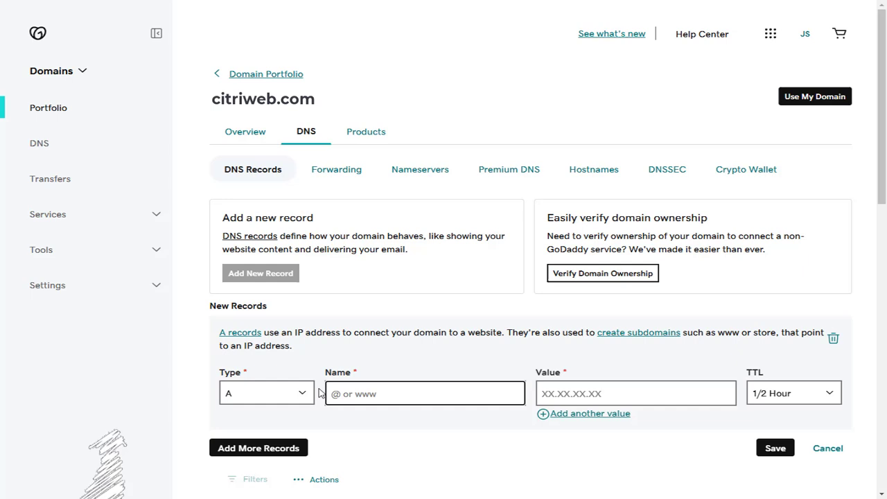
{"action": "type", "text": "shop"}
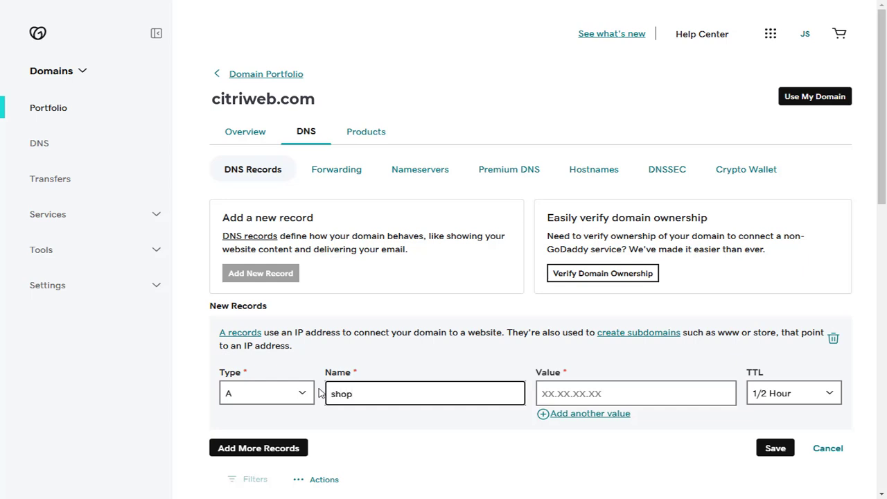
{"action": "scroll", "scroll_direction": "down", "scroll_amount": 3}
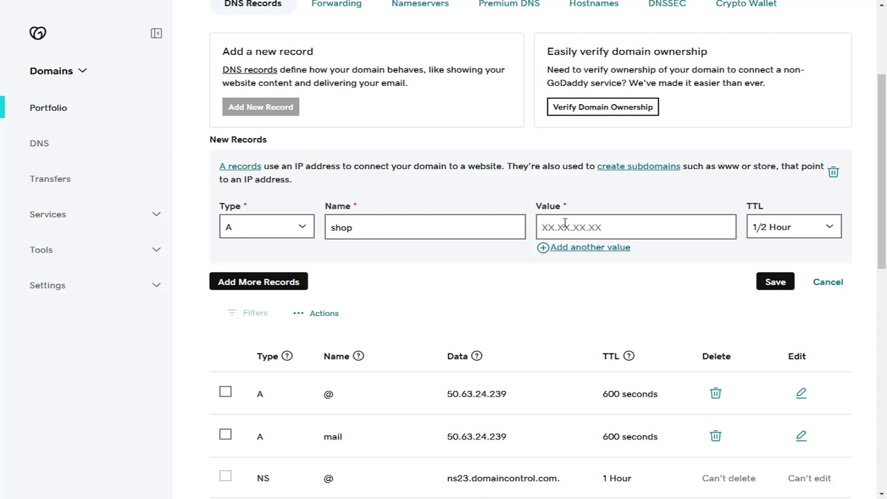
{"action": "mouse_move", "coordinate": [511, 396]}
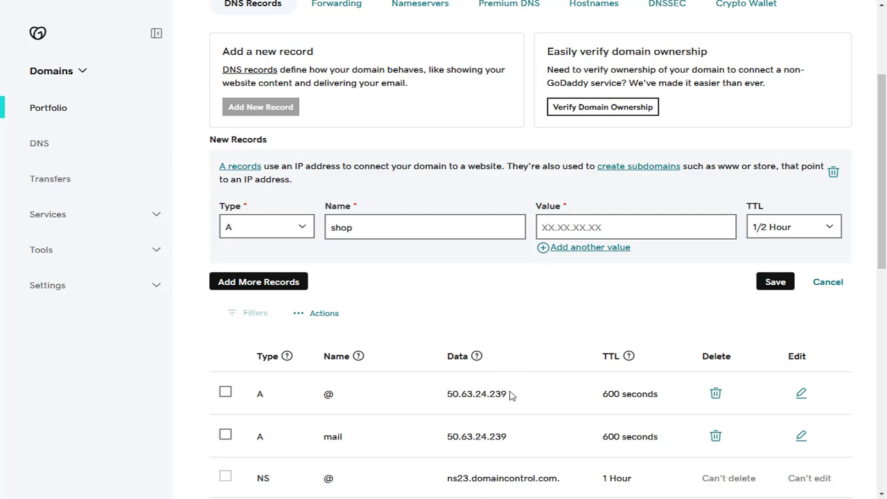
- Set the record's value to the hosting IP 50.63.24.239 copied from the existing @ record
{"action": "right_click", "coordinate": [476, 393]}
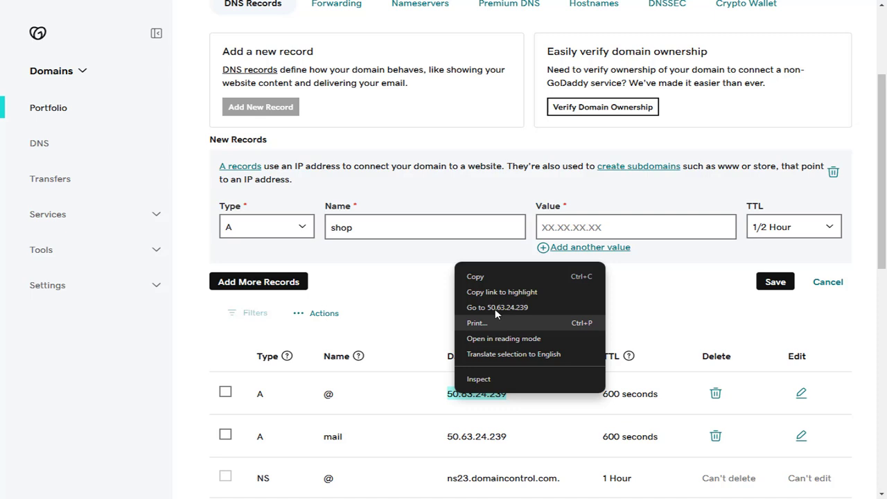
{"action": "left_click", "coordinate": [634, 228]}
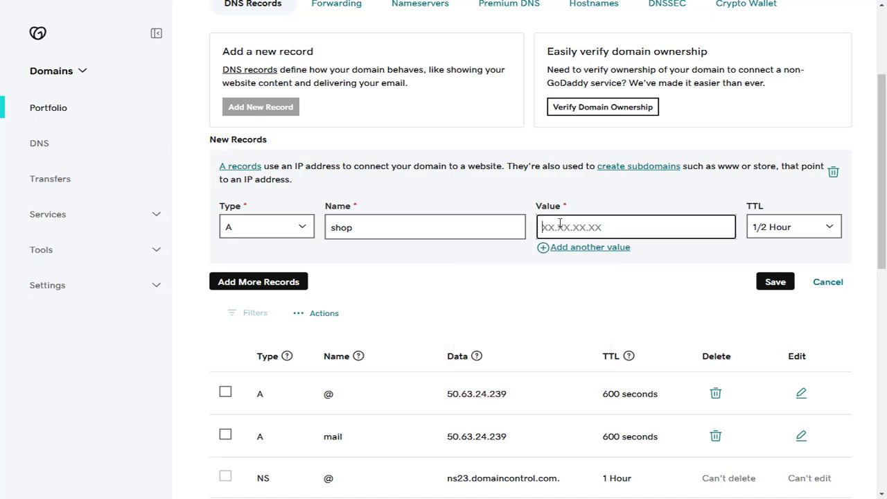
{"action": "type", "text": "50.63.24.239"}
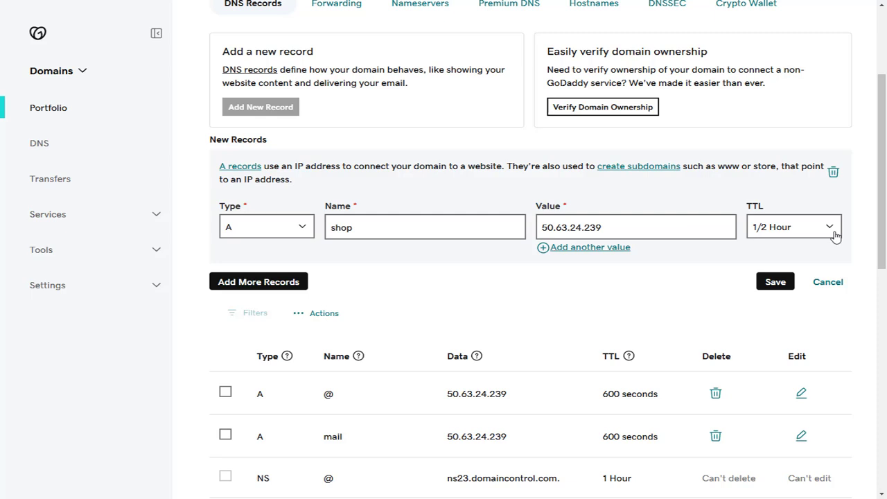
- Keep the TTL at 1/2 Hour and save the new shop A record
{"action": "left_click", "coordinate": [792, 227]}
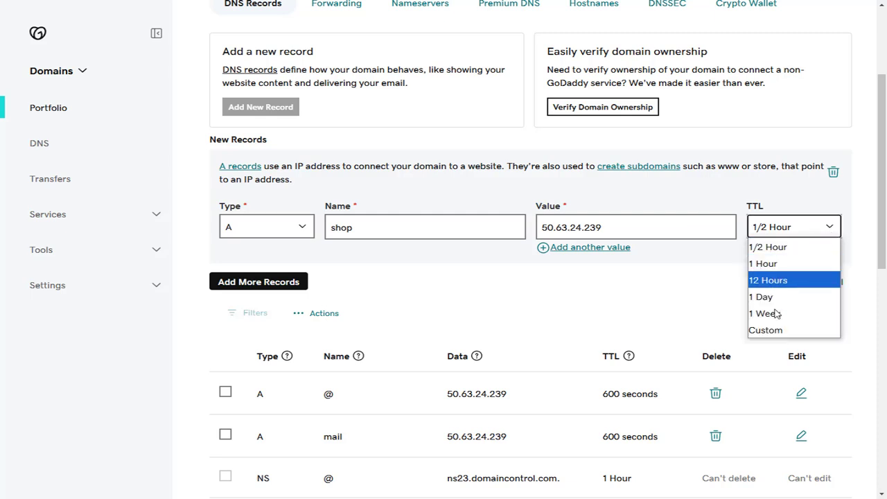
{"action": "mouse_move", "coordinate": [766, 247]}
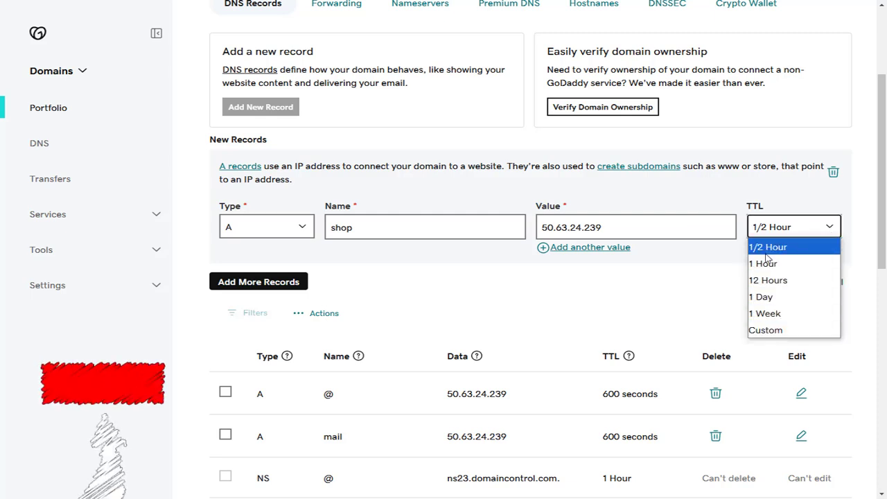
{"action": "left_click", "coordinate": [767, 247]}
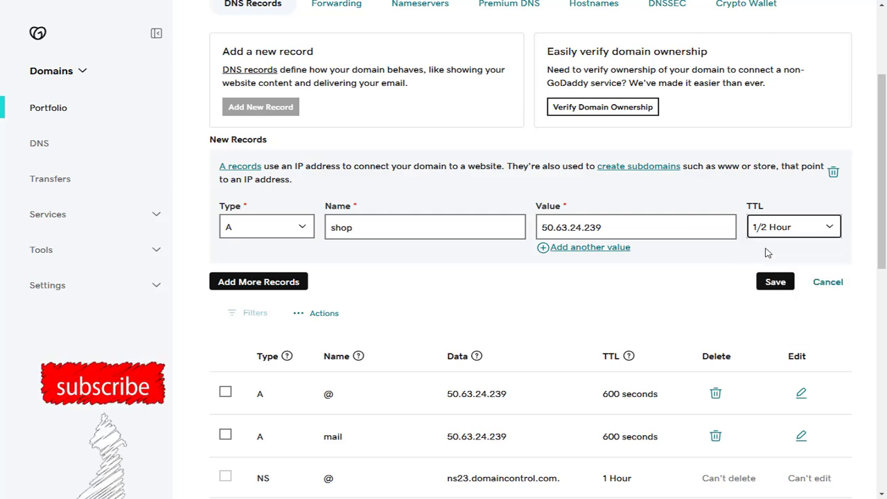
{"action": "left_click", "coordinate": [775, 281]}
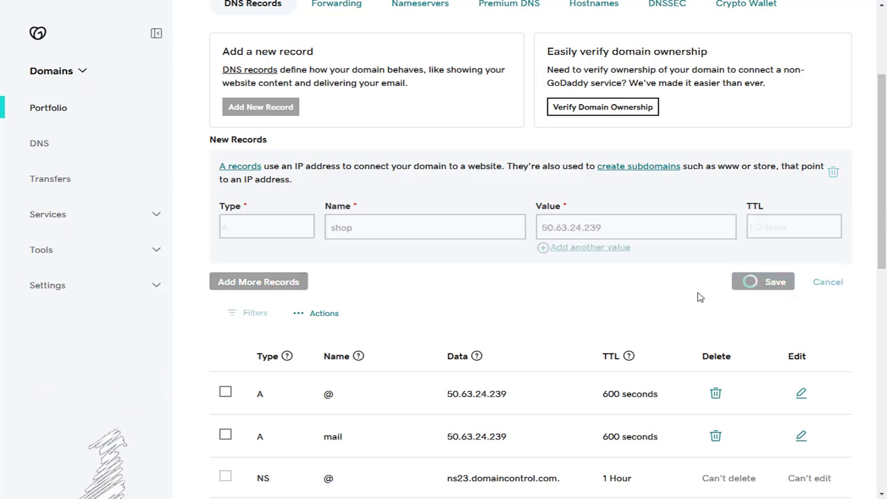
{"action": "left_click", "coordinate": [763, 281]}
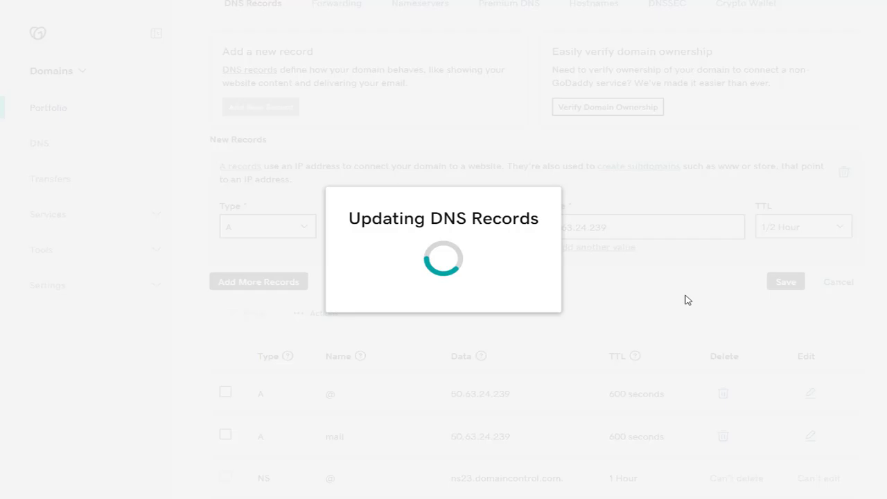